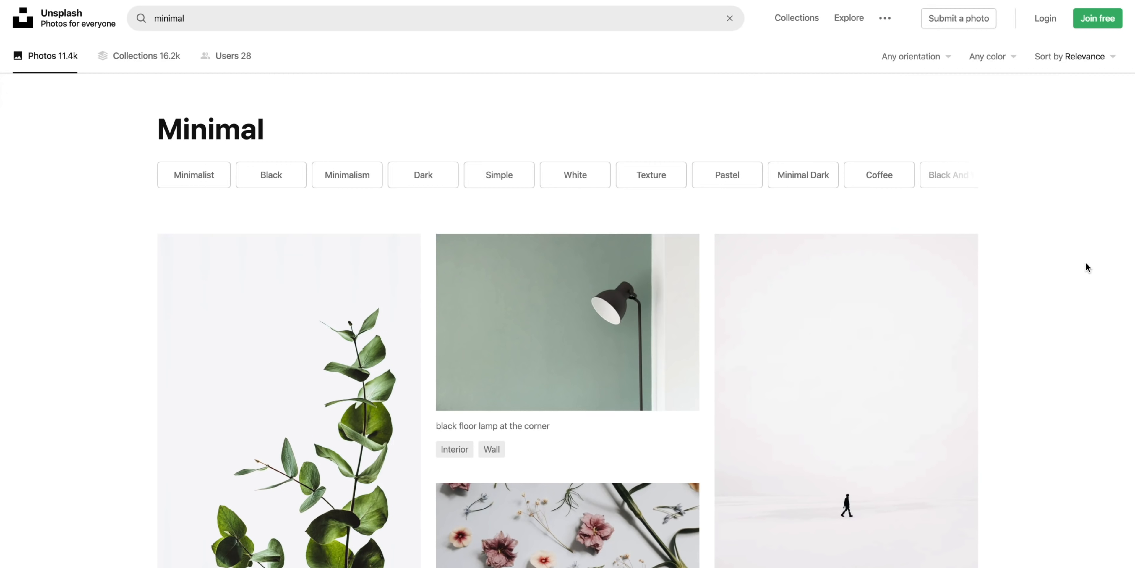
- Download Chrome for Mac and copy it into the Applications folder
{"action": "scroll", "scroll_direction": "down", "scroll_amount": 3}
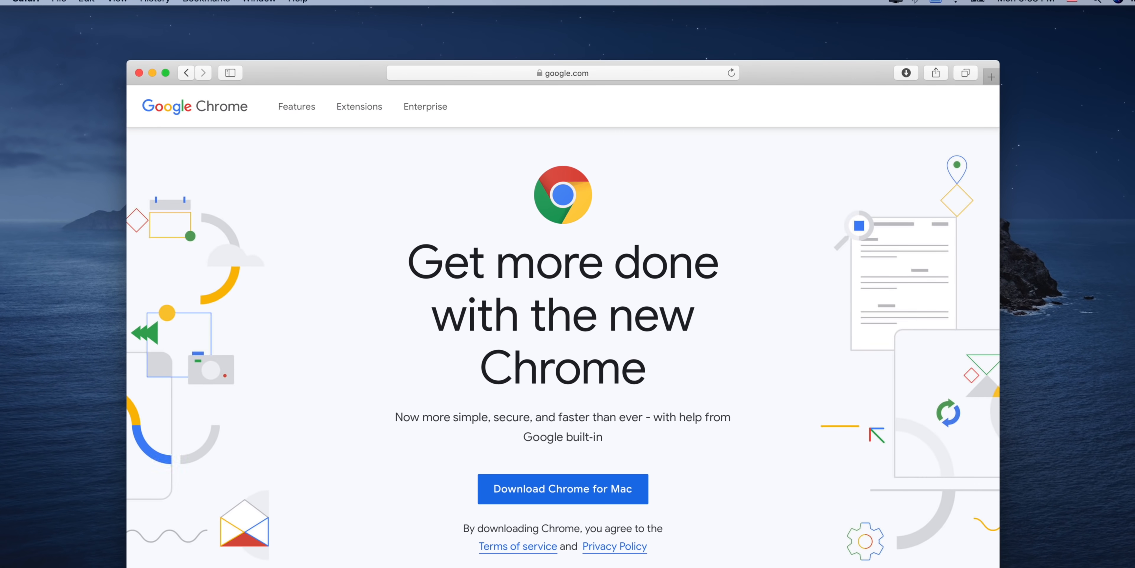
{"action": "left_click", "coordinate": [563, 489]}
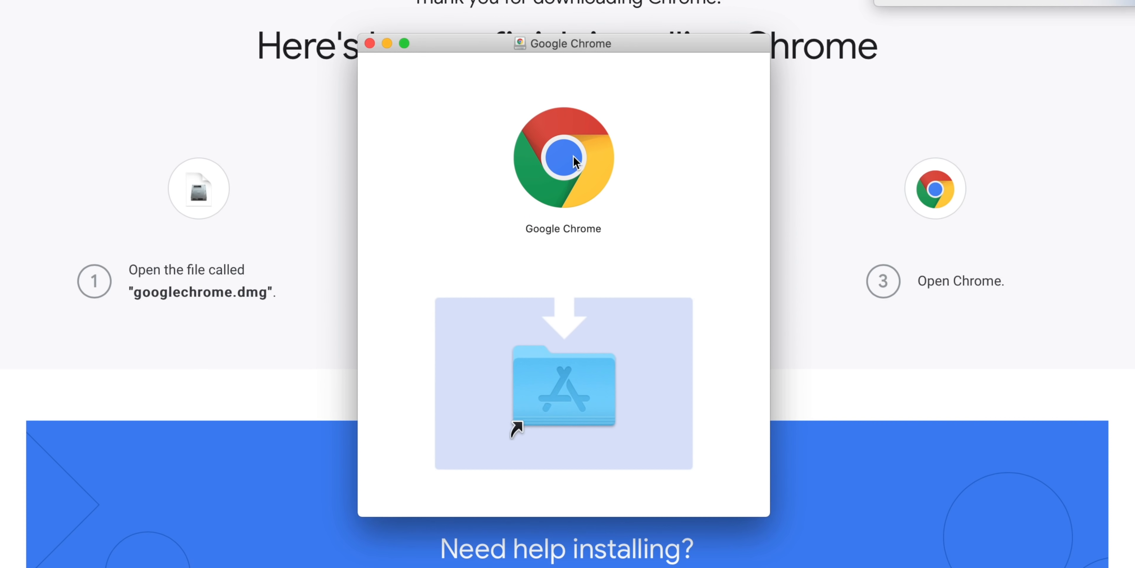
{"action": "left_click_drag", "start_coordinate": [564, 155], "coordinate": [608, 120]}
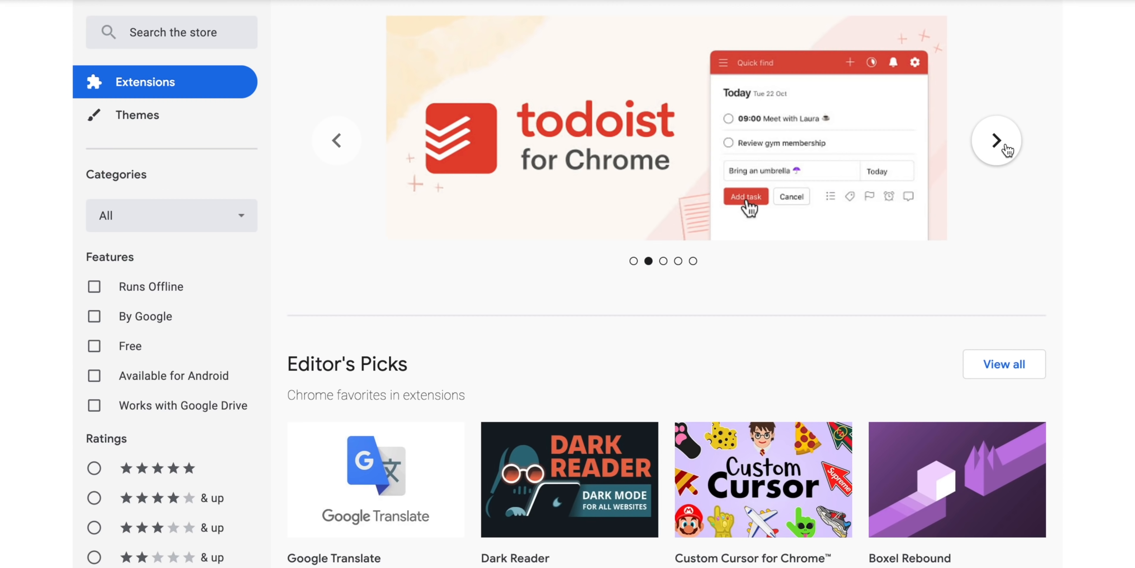
- Advance the Chrome Web Store carousel to the next featured extension
{"action": "left_click", "coordinate": [998, 140]}
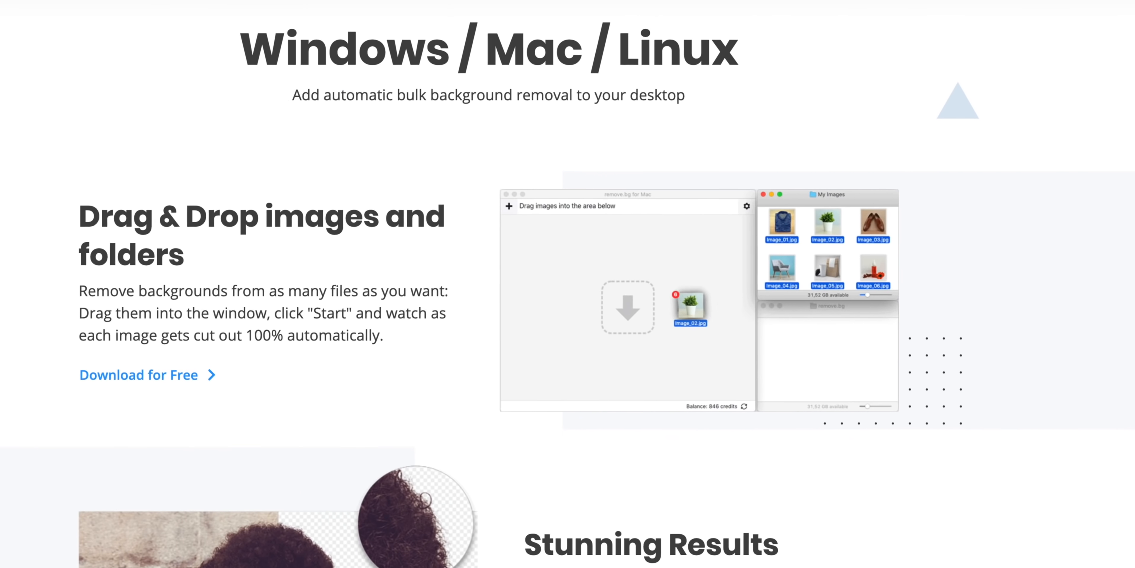
- Drag the timer down to 18 minutes, ending at 9:20 AM
{"action": "scroll", "scroll_direction": "down", "scroll_amount": 3}
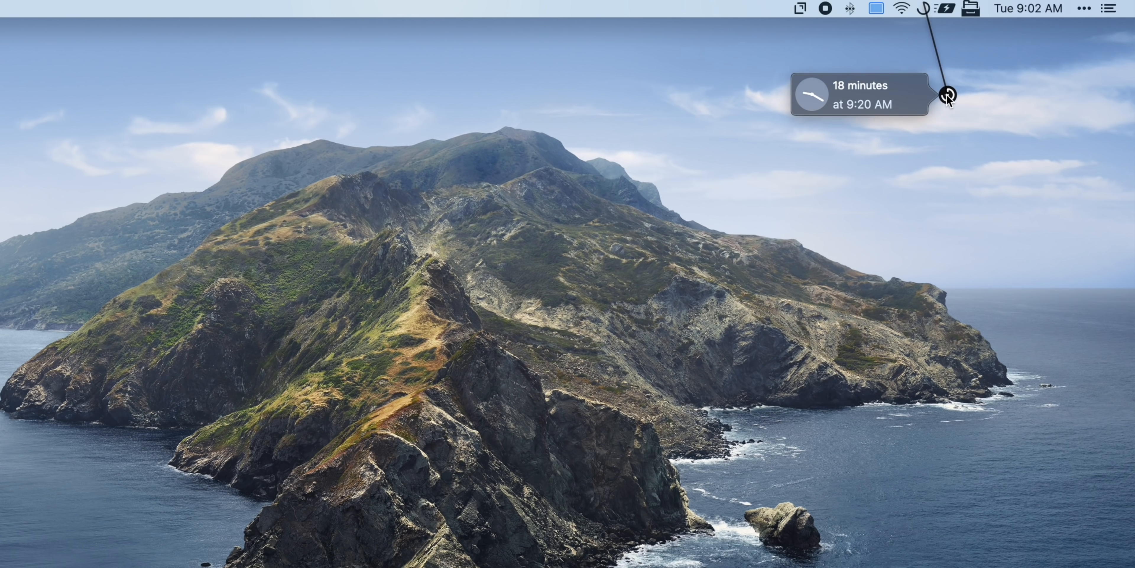
- Create the 9:20 AM reminder 'Drink Some' and draft a tweet about screen recording in Tweet Fast
{"action": "left_click", "coordinate": [947, 96]}
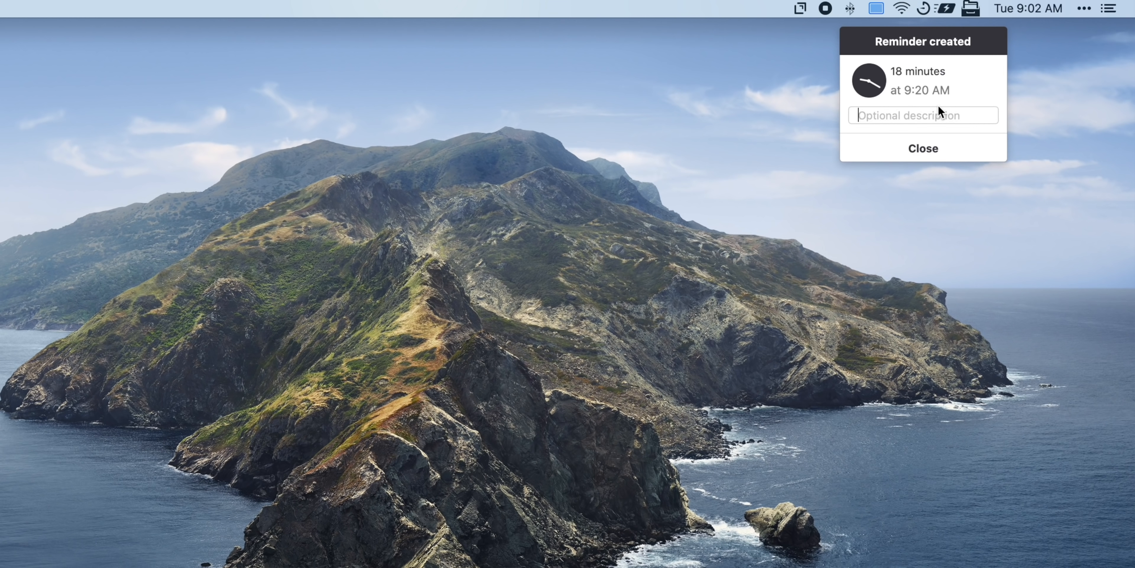
{"action": "type", "text": "Drink Some"}
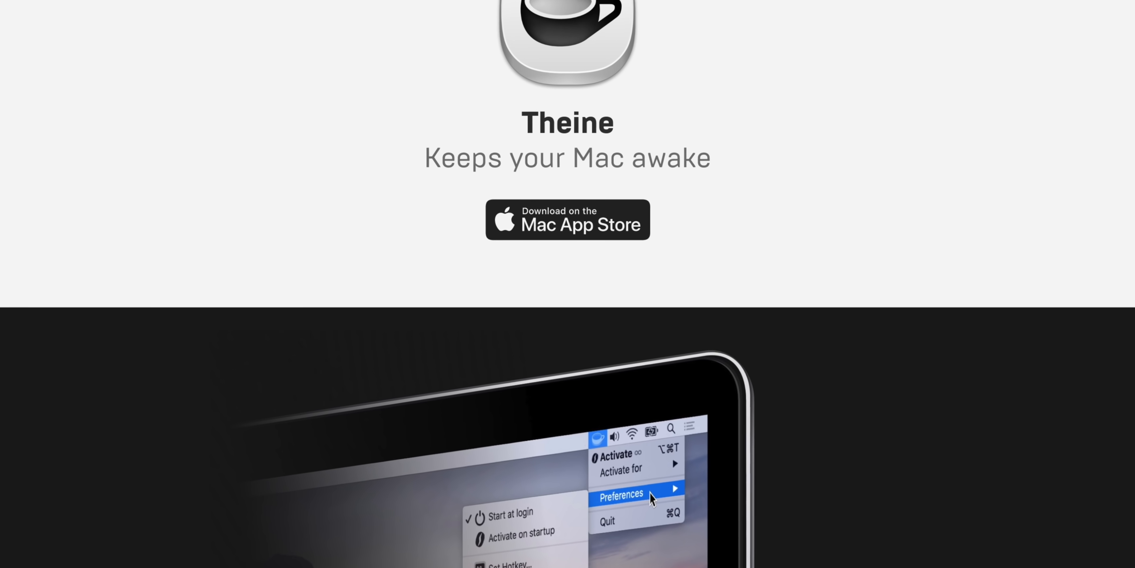
{"action": "scroll", "scroll_direction": "down", "scroll_amount": 3}
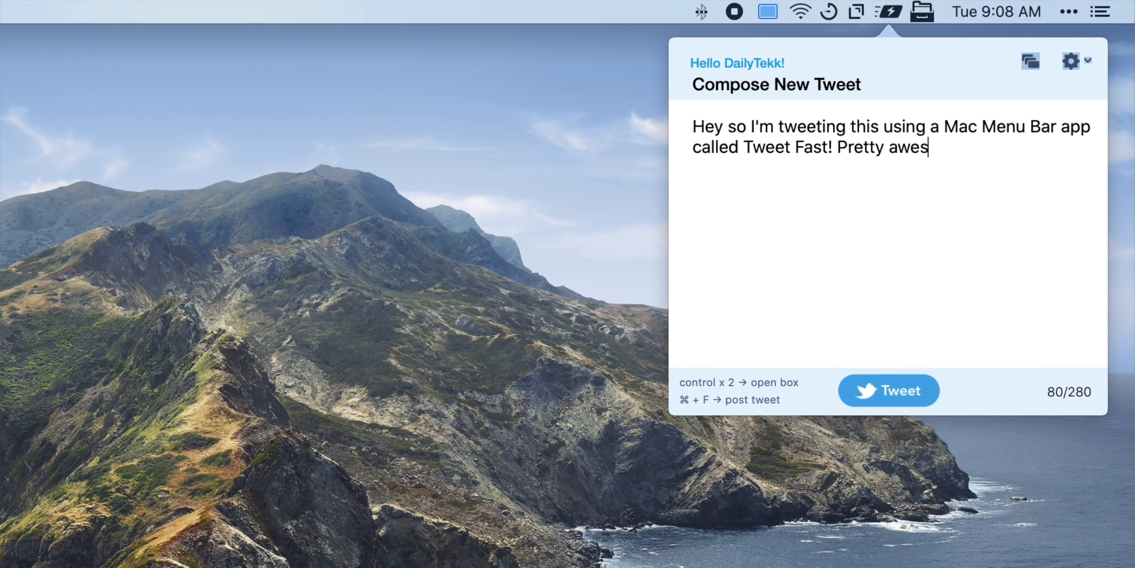
{"action": "type", "text": "ome. And yes, I'm screen reco"}
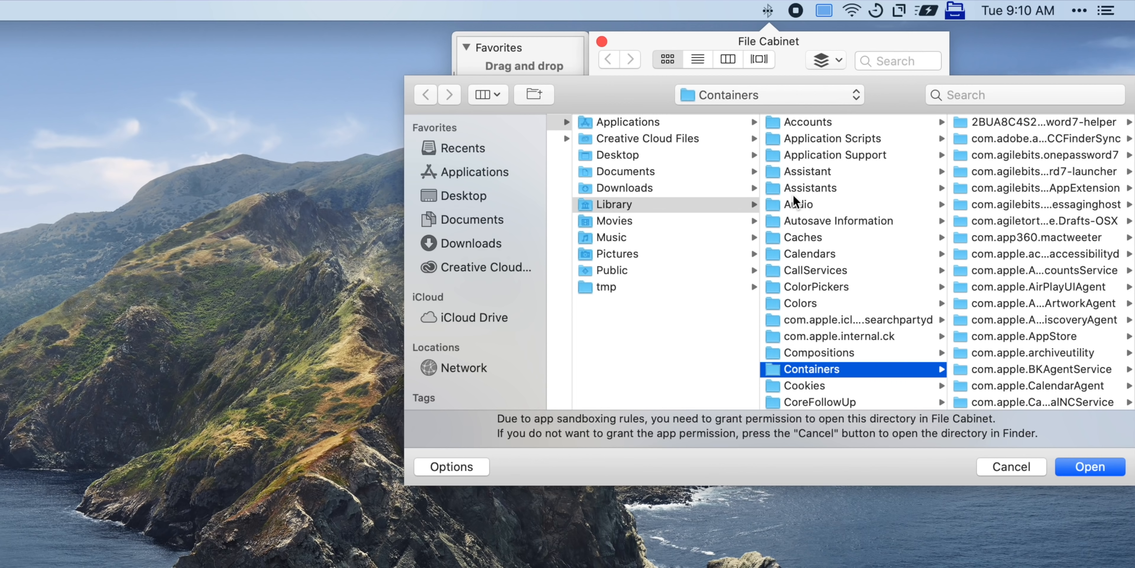
- Grant File Cabinet Pro access to the Documents folder
{"action": "left_click", "coordinate": [626, 171]}
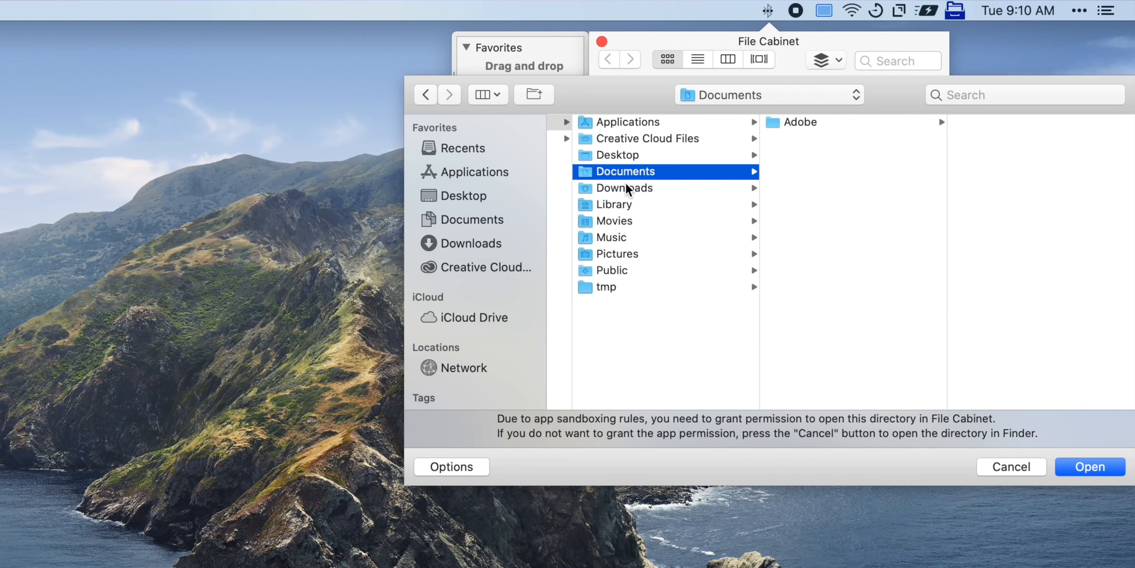
{"action": "left_click", "coordinate": [625, 188]}
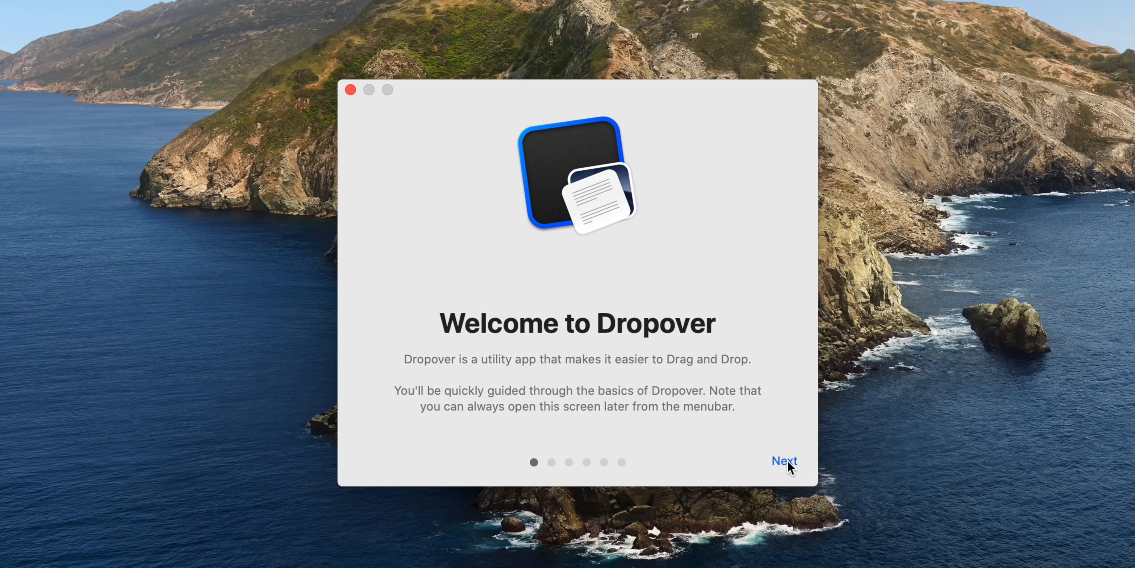
- Finish Dropover's welcome guide and show a clock over the Drift screen saver
{"action": "left_click", "coordinate": [785, 460]}
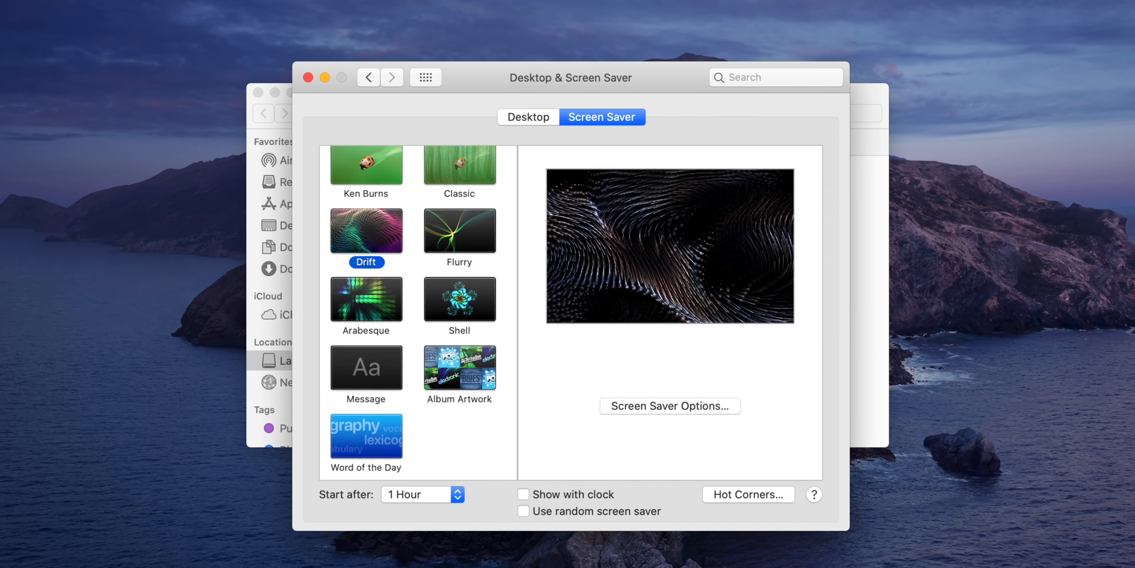
{"action": "left_click", "coordinate": [520, 534]}
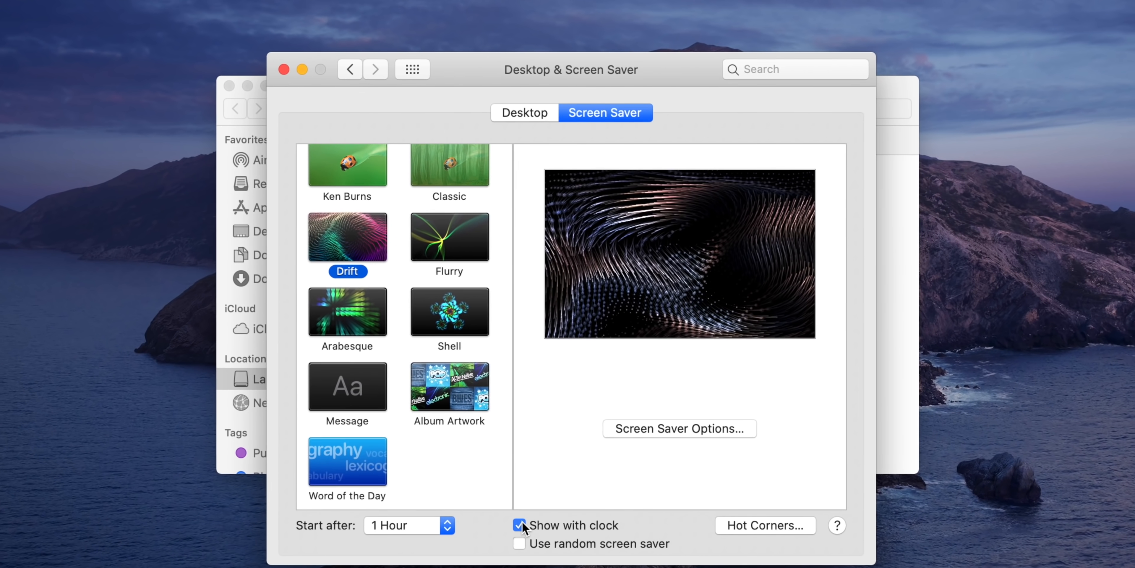